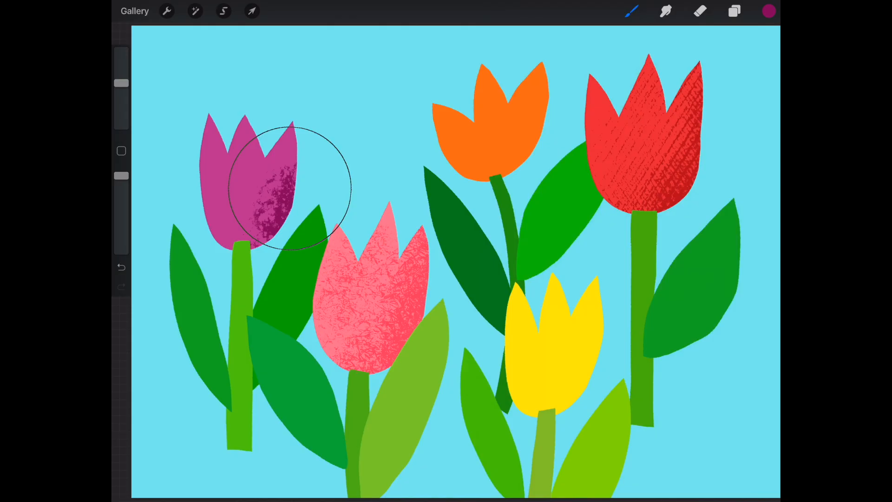
Shade the purple tulip with grainy texture, then return toward the Gallery.
drag(284, 188, 244, 278)
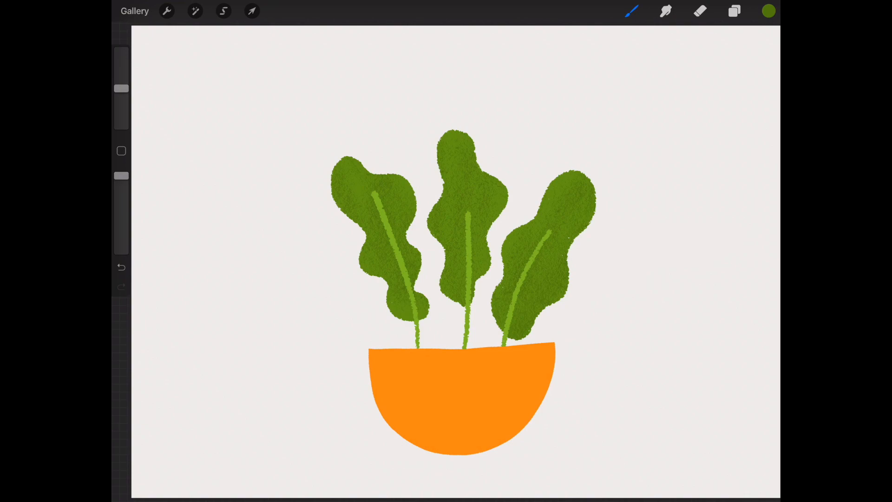
click(768, 11)
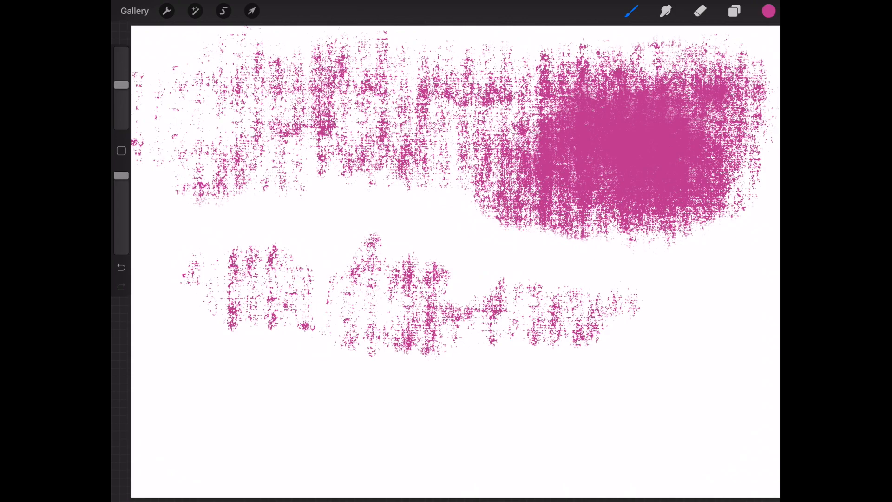
Bring up Brush Studio for the Bardot Grungy Linen Shader and adjust its grain behaviour.
click(629, 13)
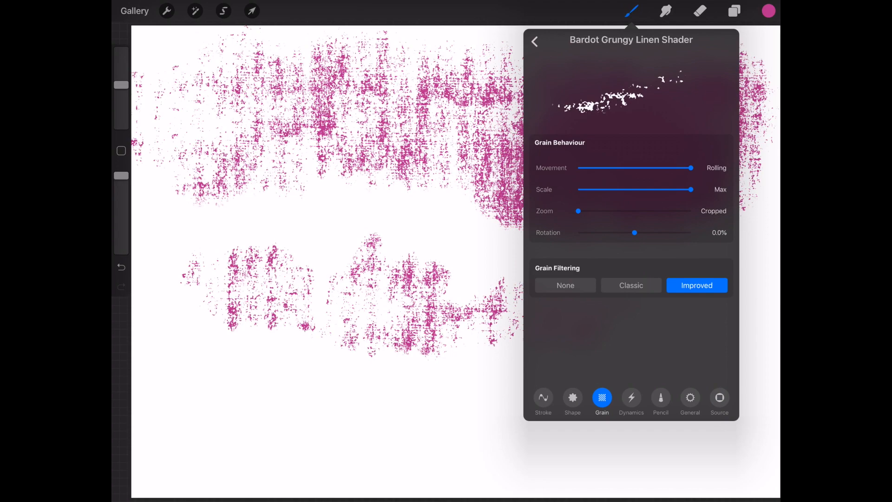
drag(693, 190, 665, 190)
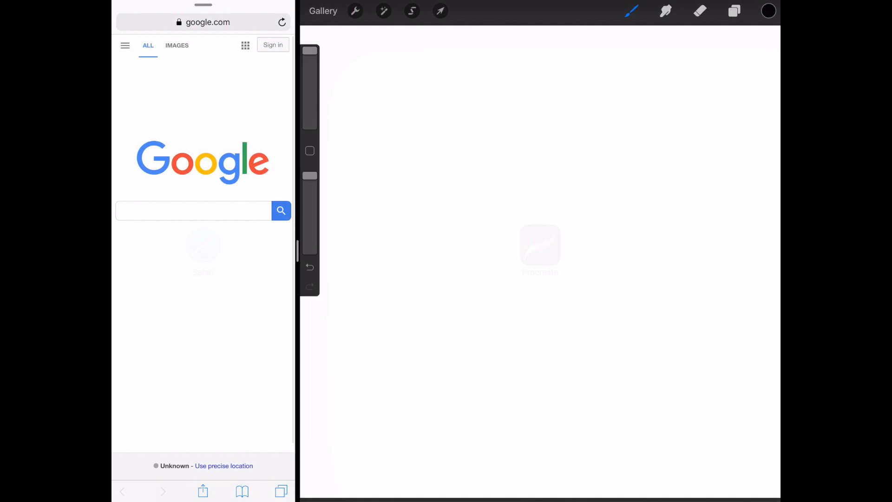
Search Google Images for 'eggplant' as reference beside the blank canvas.
text(eggplant)
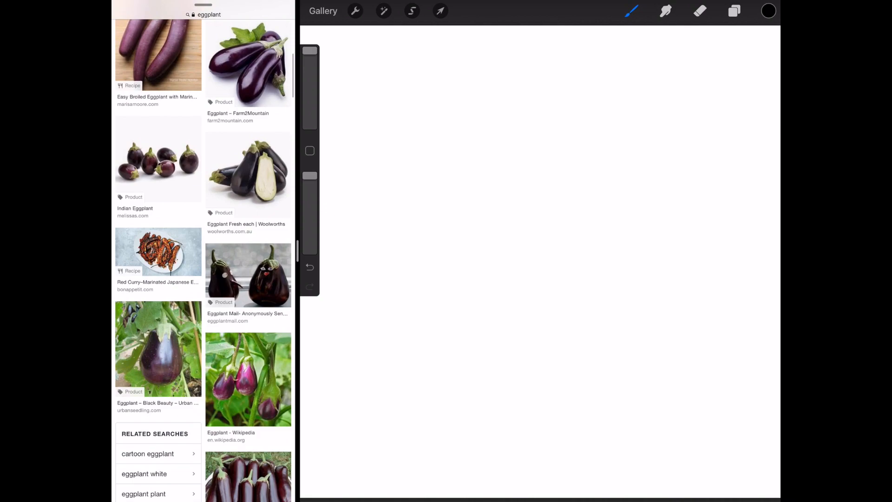
Paint the first stroke of the dark purple eggplant body.
drag(420, 292, 586, 145)
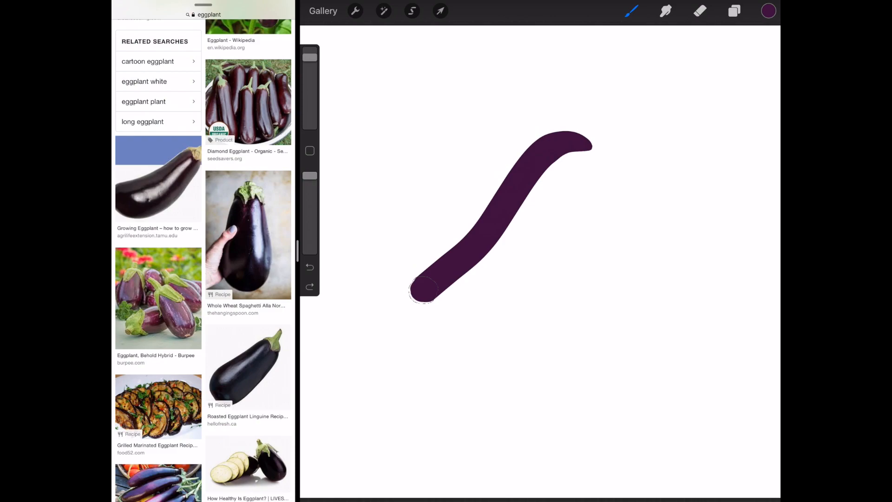
click(766, 10)
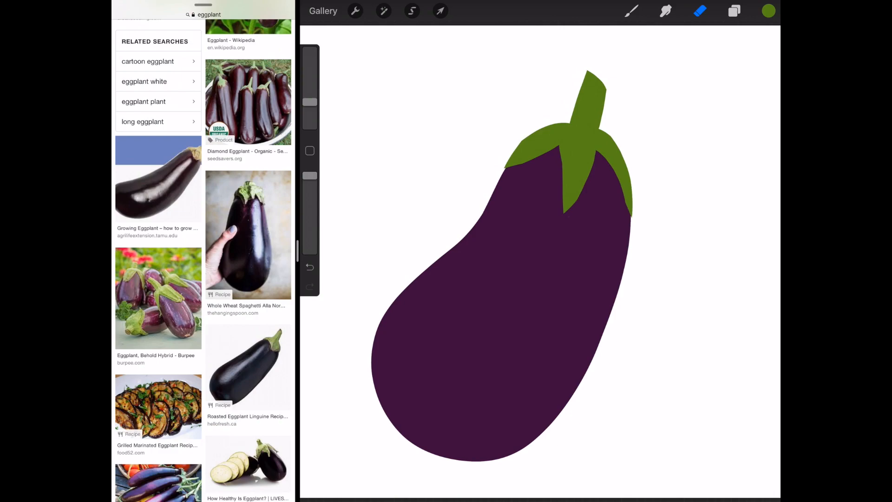
Paint dark purple grainy shading over the eggplant body, keeping the dark purple colour.
click(734, 12)
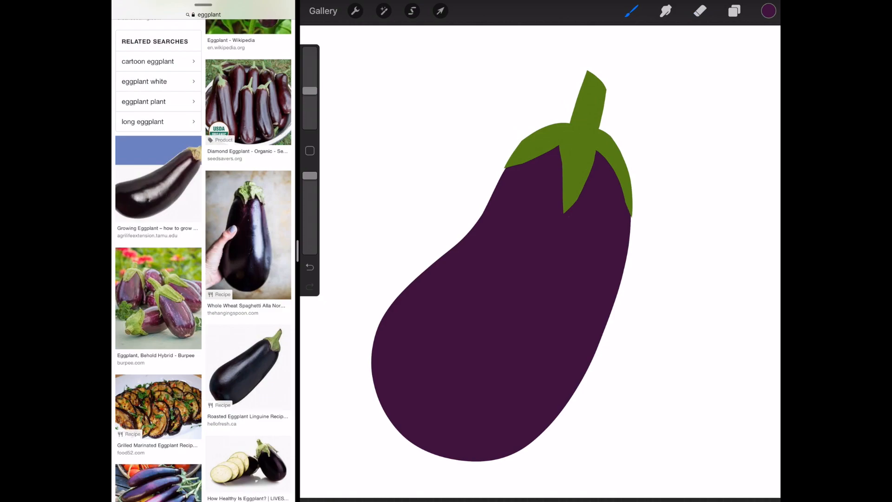
click(630, 12)
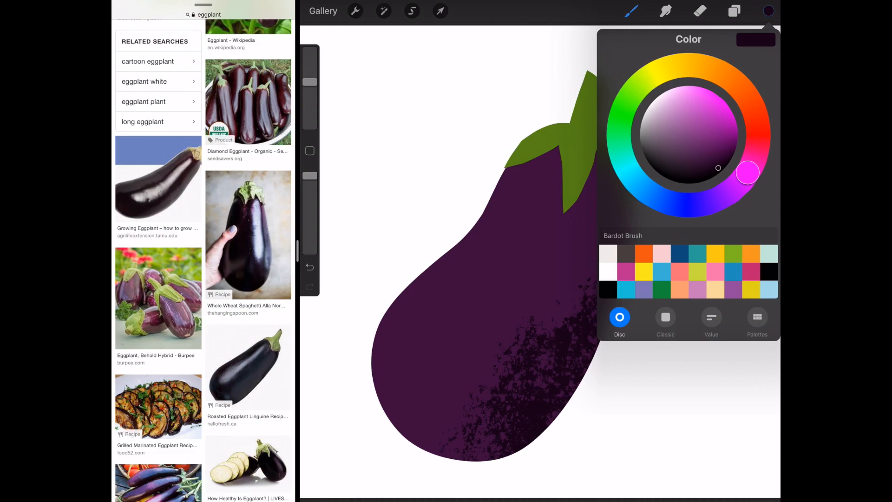
click(768, 10)
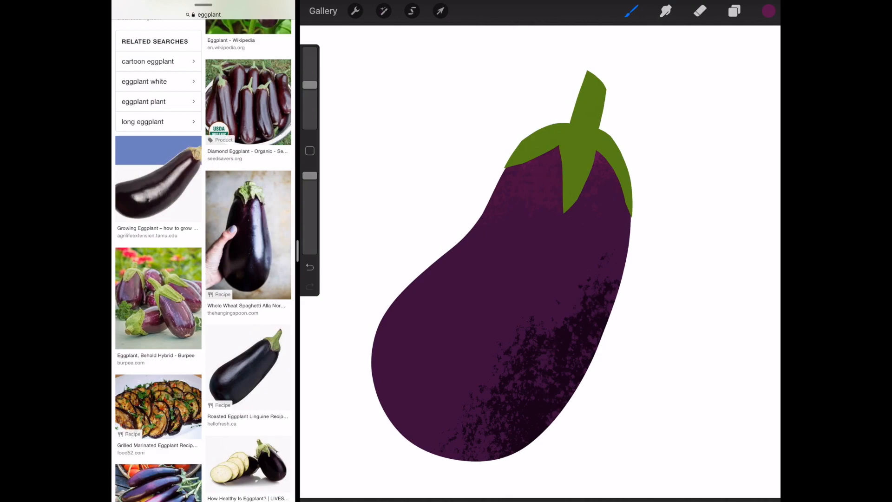
Choose a lighter purple for the eggplant's textured highlights.
click(767, 12)
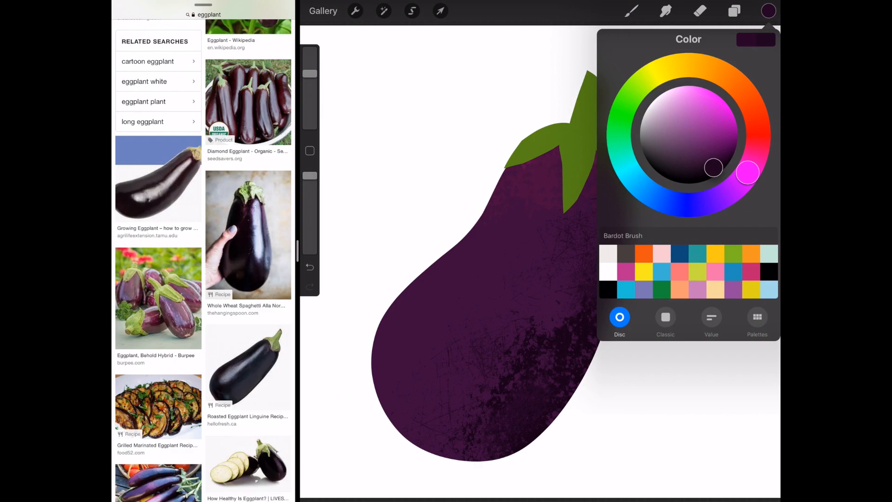
drag(712, 167, 717, 136)
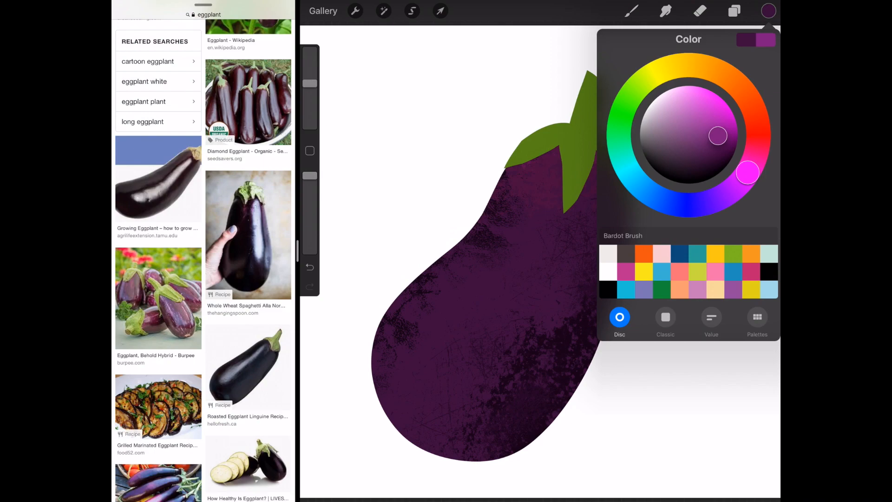
click(733, 9)
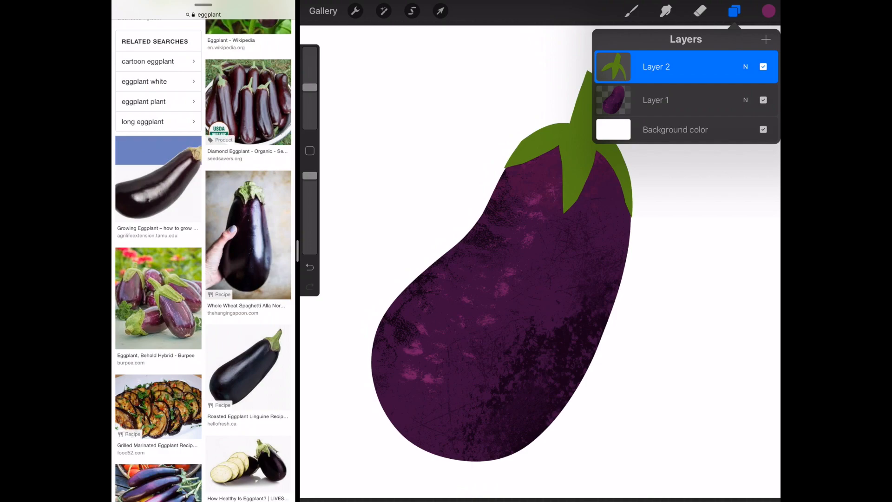
Add a new Layer 3 with a mask above the eggplant layers.
click(656, 67)
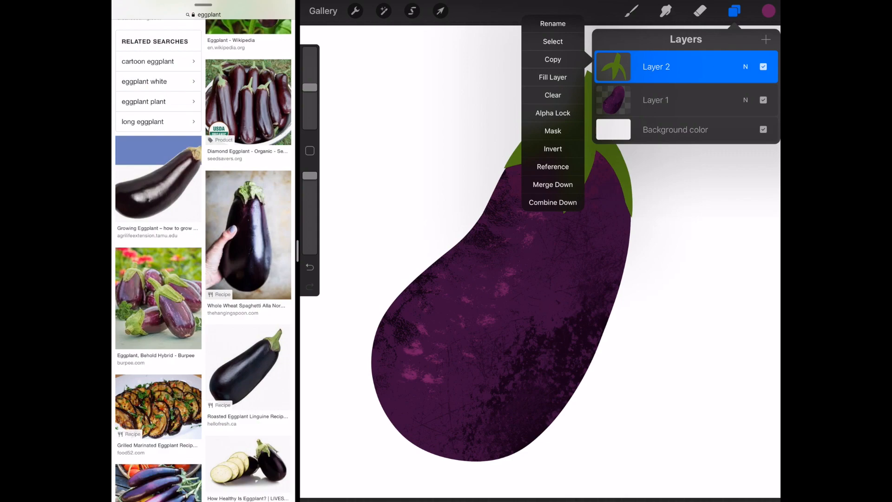
click(412, 11)
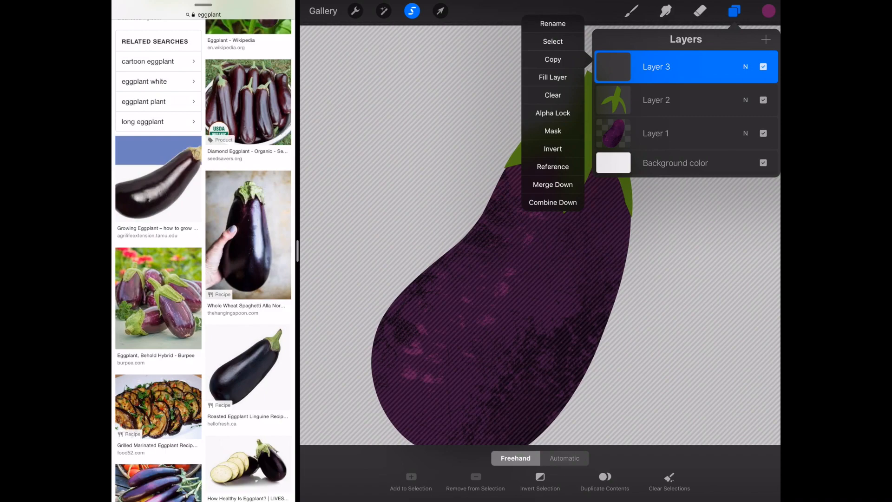
click(551, 130)
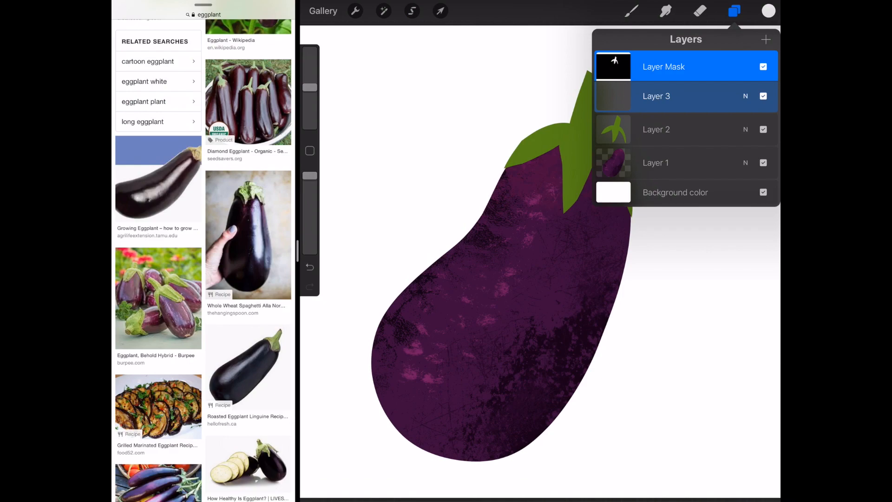
click(734, 12)
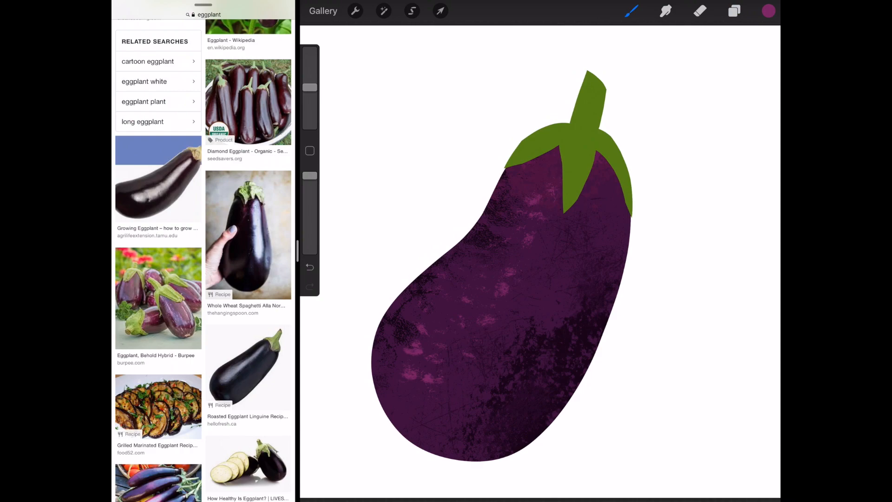
Pick a green colour, then search Google Images for 'carrot' reference photos.
click(767, 12)
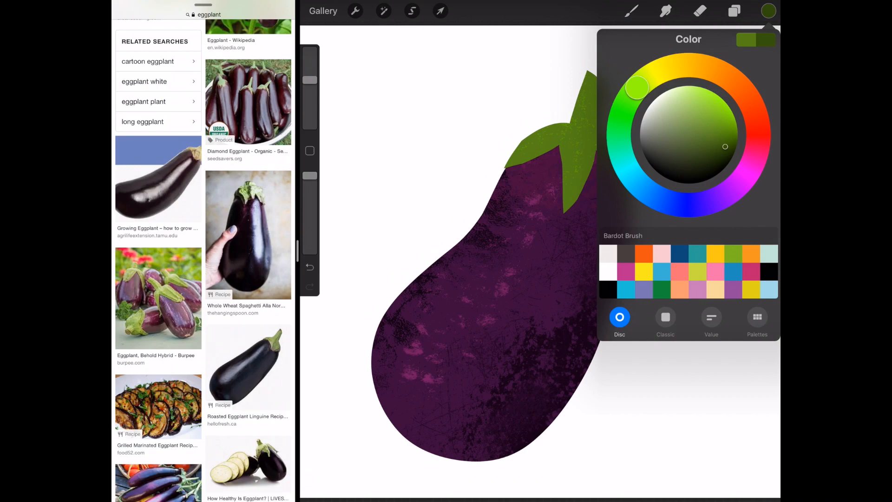
click(767, 12)
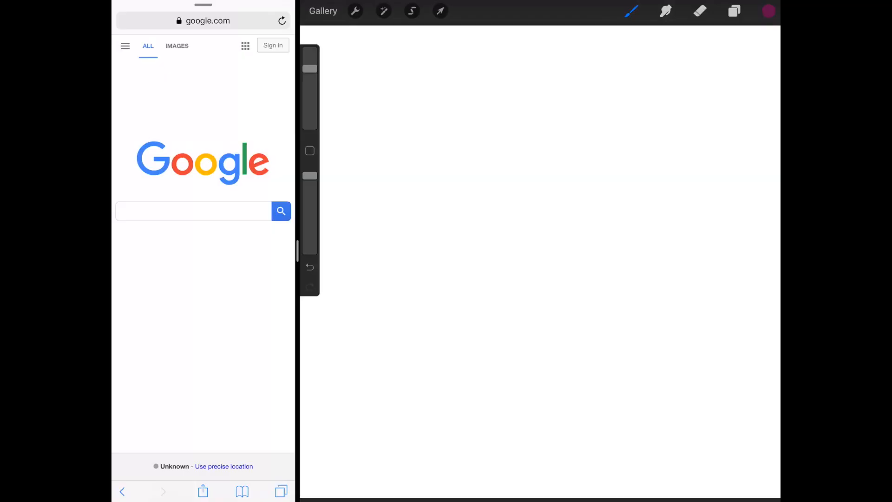
text(carrot)
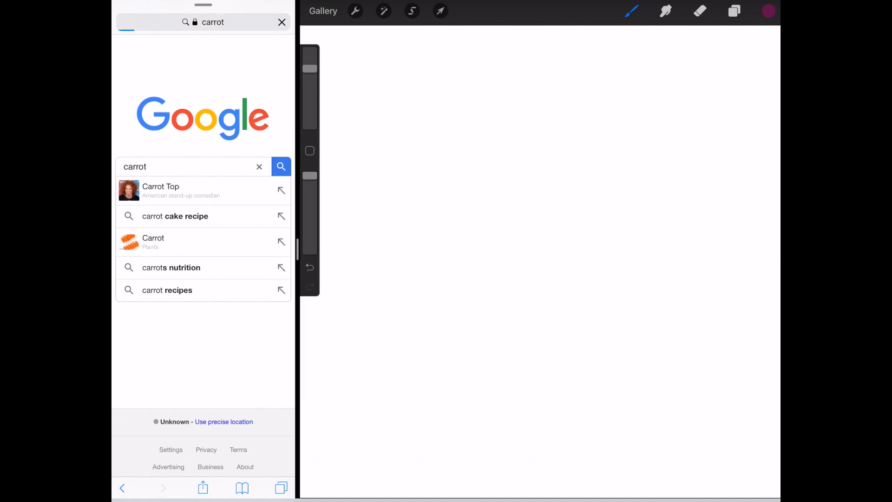
click(281, 167)
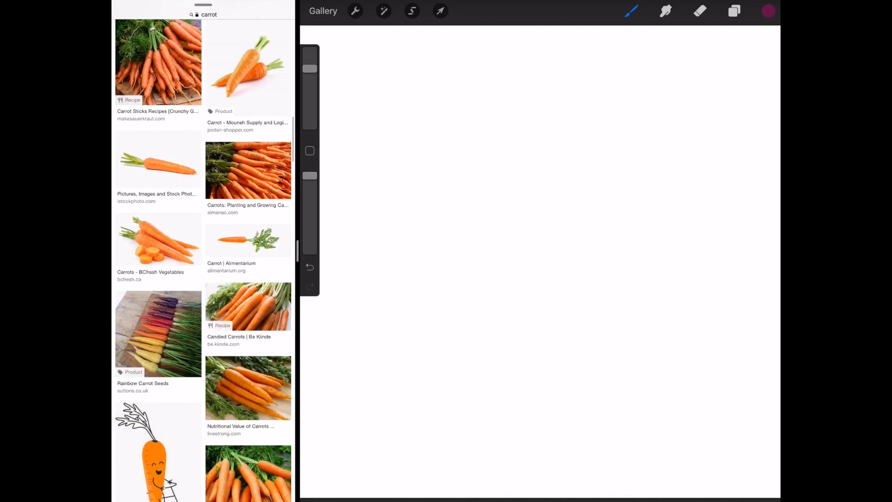
Start working on the blank canvas with carrot reference photos alongside.
click(767, 10)
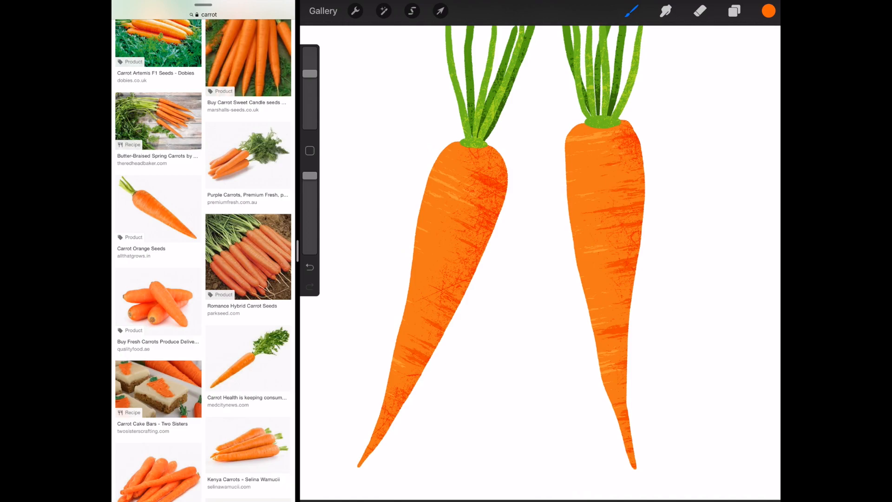
Leave the finished carrots for a new canvas and search 'lemon' reference photos in Safari.
click(632, 13)
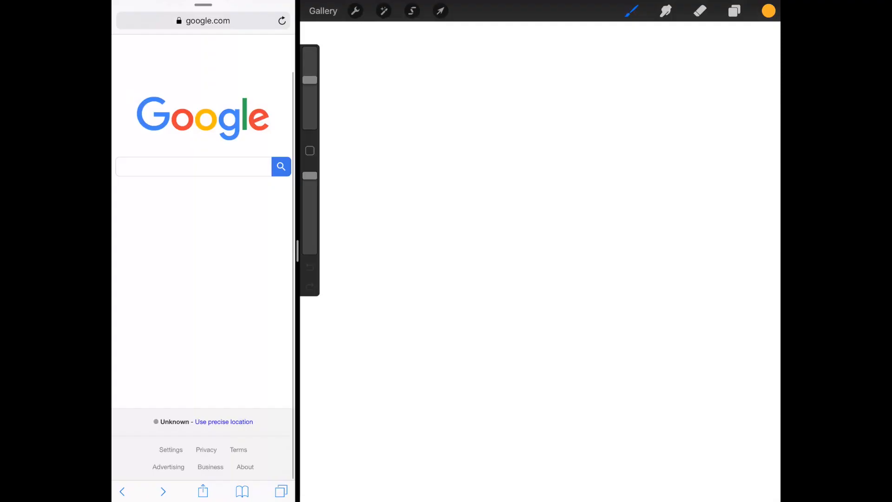
text(lemon)
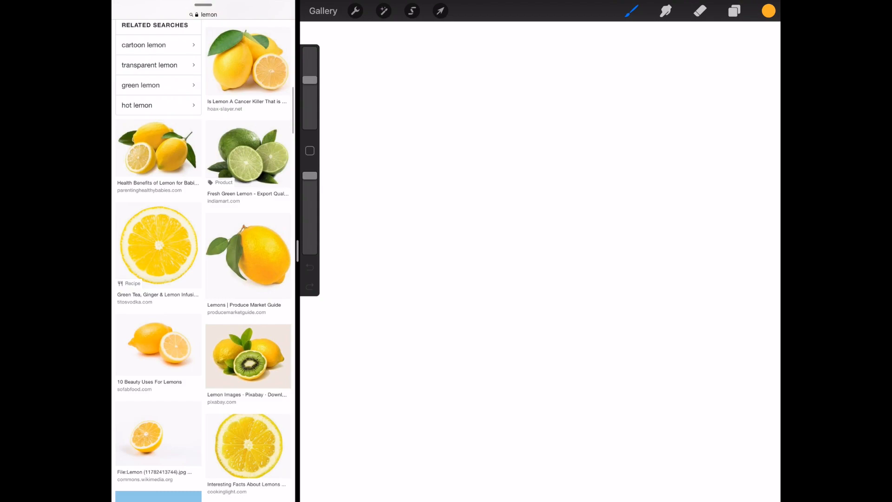
click(631, 11)
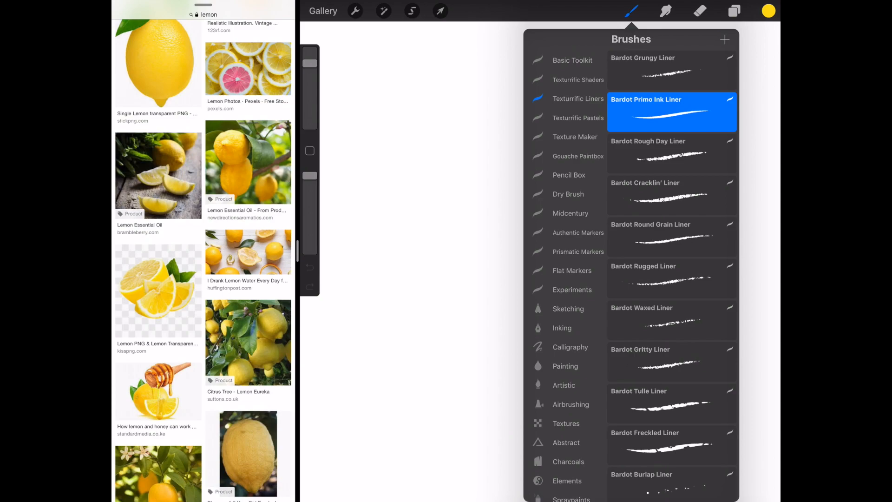
Draw and fill the whole lemon and half-slice shapes in flat yellow on one layer.
drag(426, 191, 416, 247)
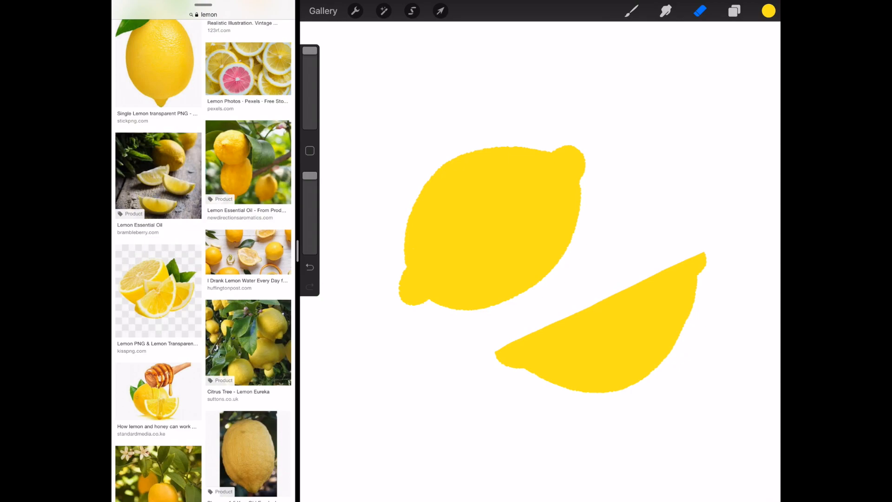
click(733, 11)
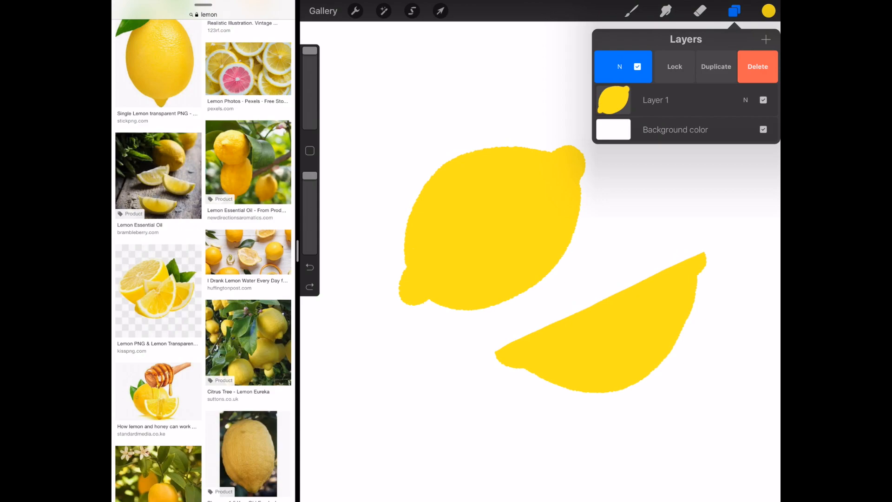
Pick a pale yellow and paint the flesh inside the lemon slice's rind.
click(766, 8)
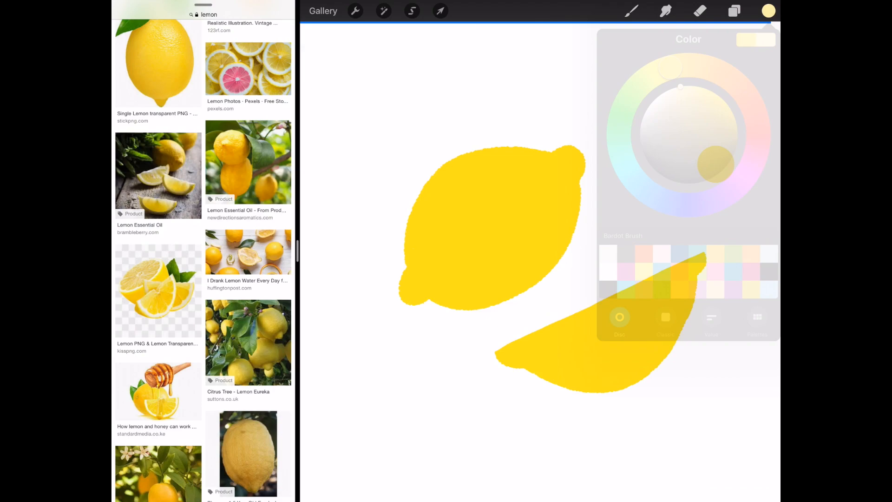
click(698, 11)
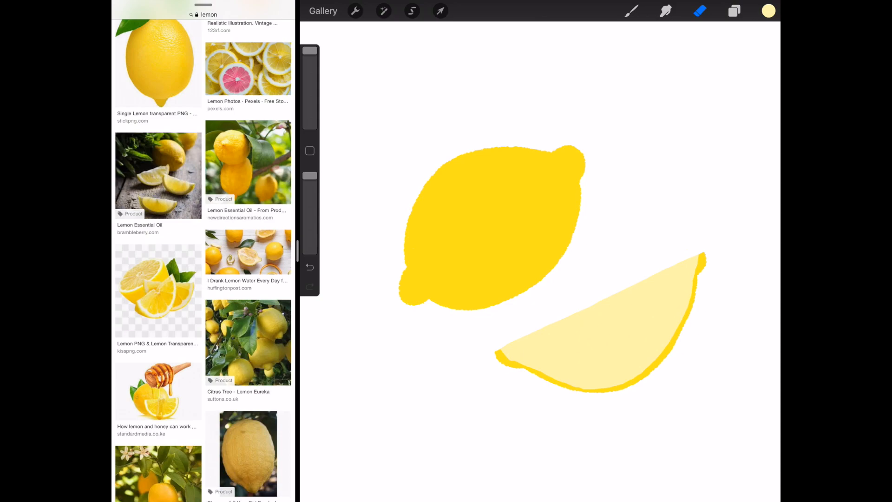
click(768, 12)
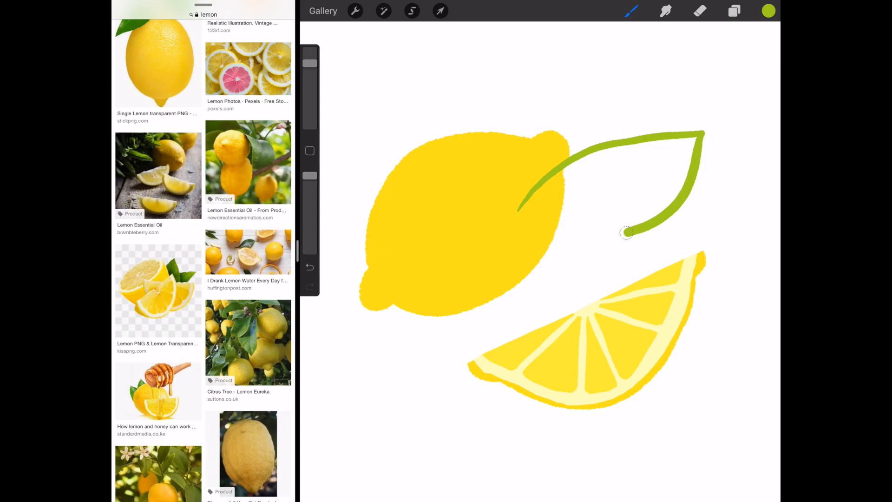
Fill the leaf outline with green and move the slice up to overlap the lemon.
click(441, 12)
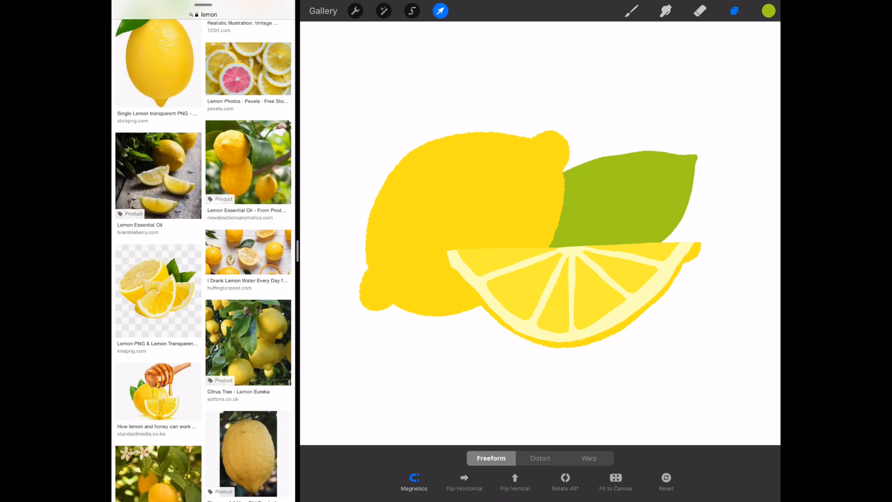
click(631, 11)
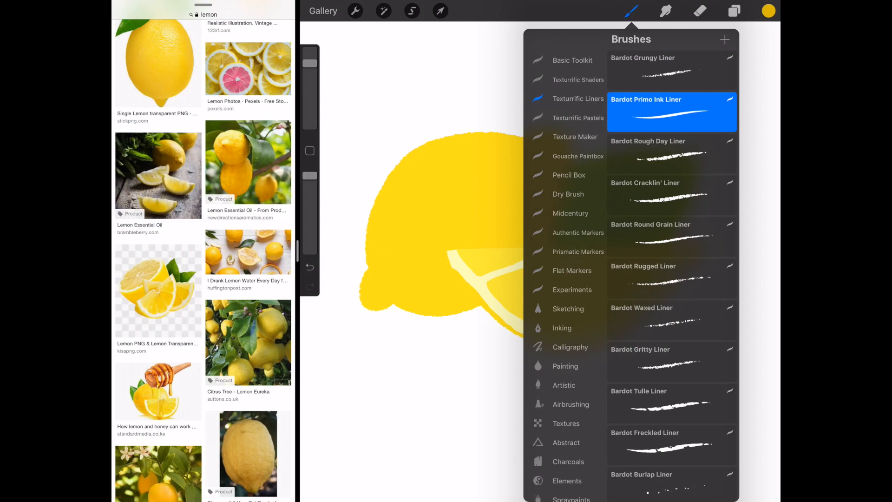
Paint darker-yellow Texturific shader grain over the lemon body and sample its colour.
click(767, 10)
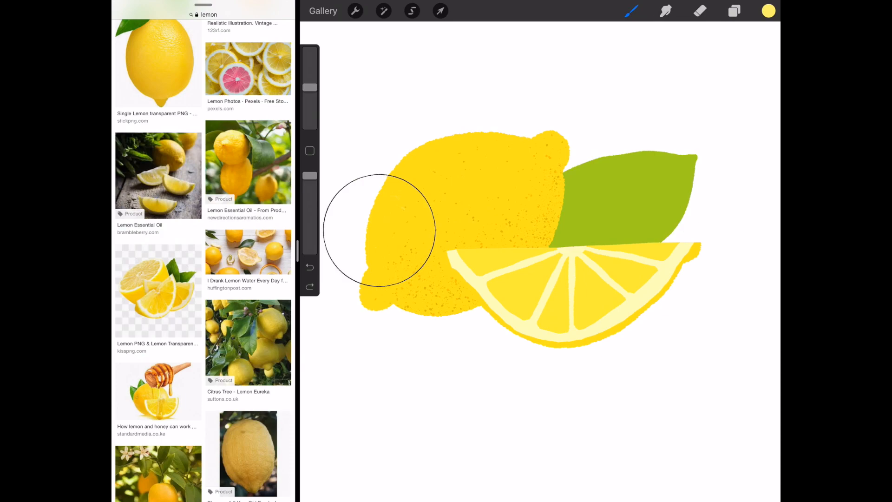
drag(378, 231, 529, 242)
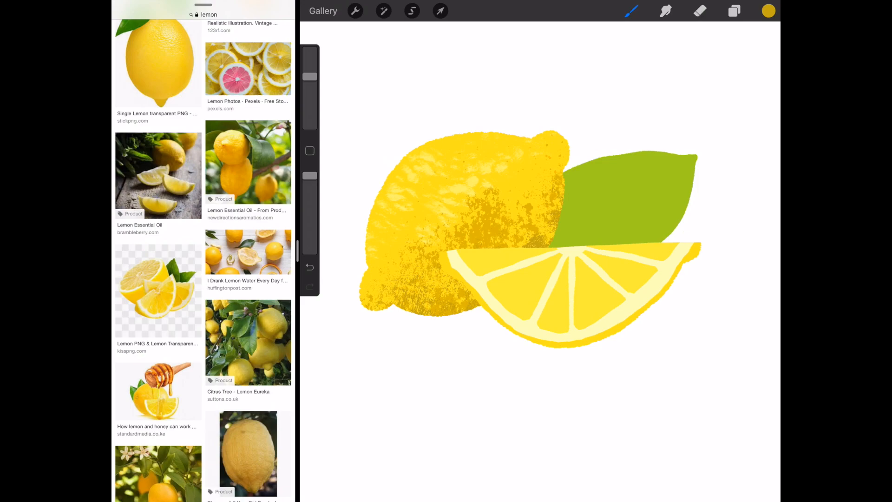
click(484, 216)
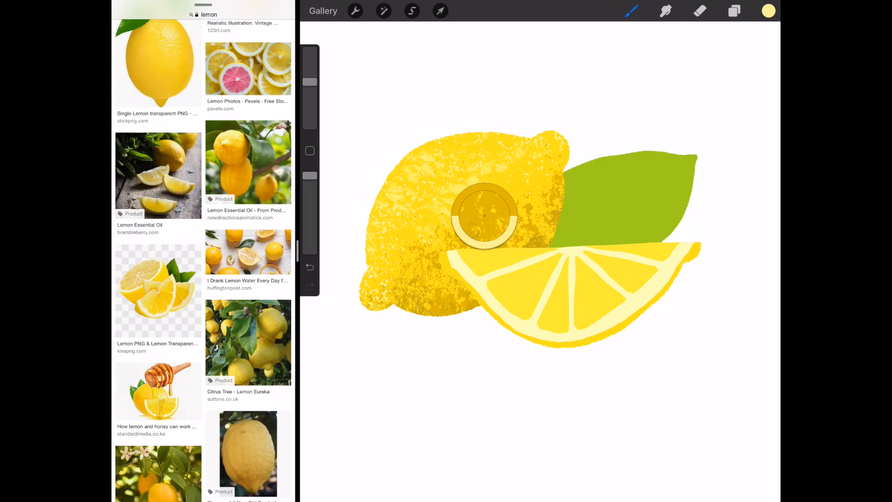
click(768, 10)
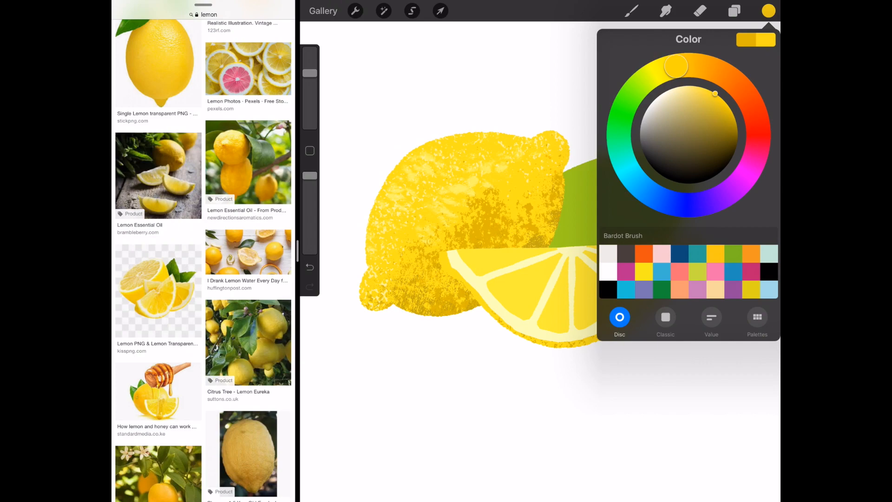
Texture the lemon slice's flesh and rind with yellow shader grain.
click(734, 10)
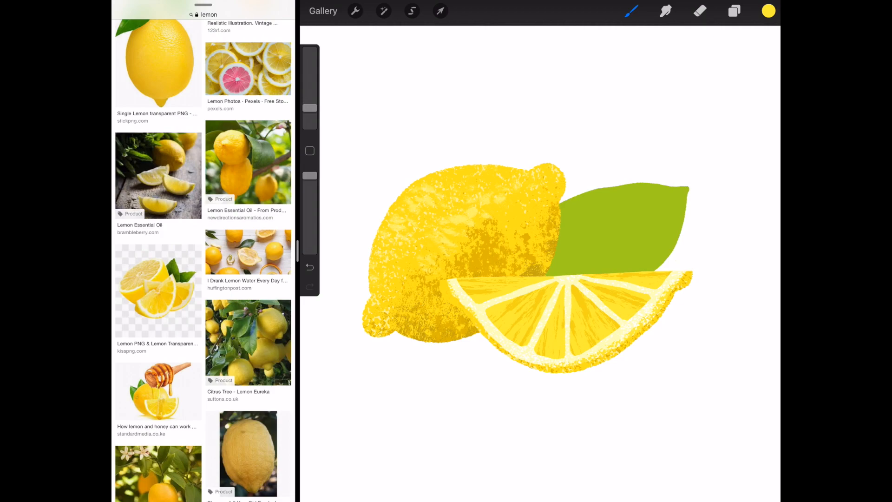
click(734, 11)
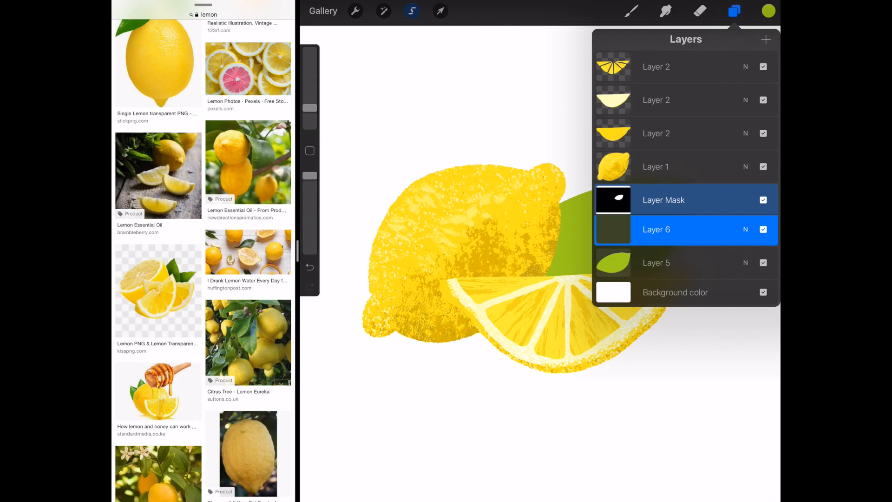
Paint darker green shader streaks on clipped Layer 6 above the leaf and tidy the texture layers.
click(732, 11)
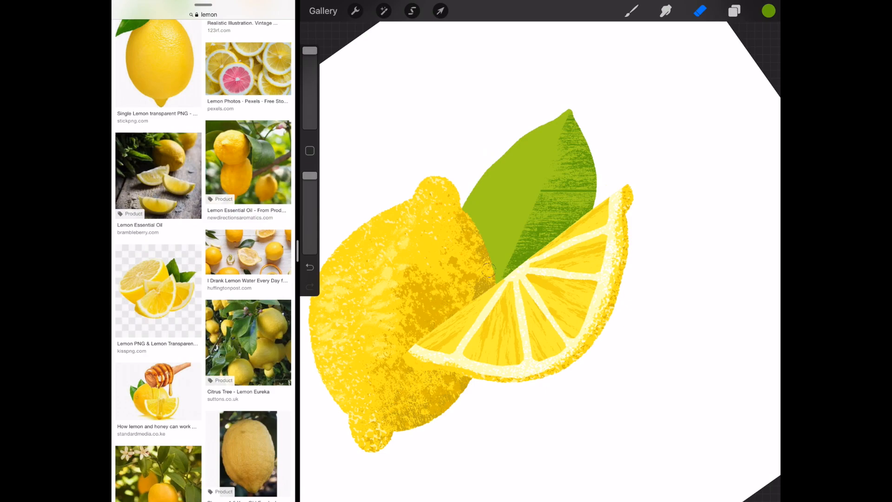
click(734, 12)
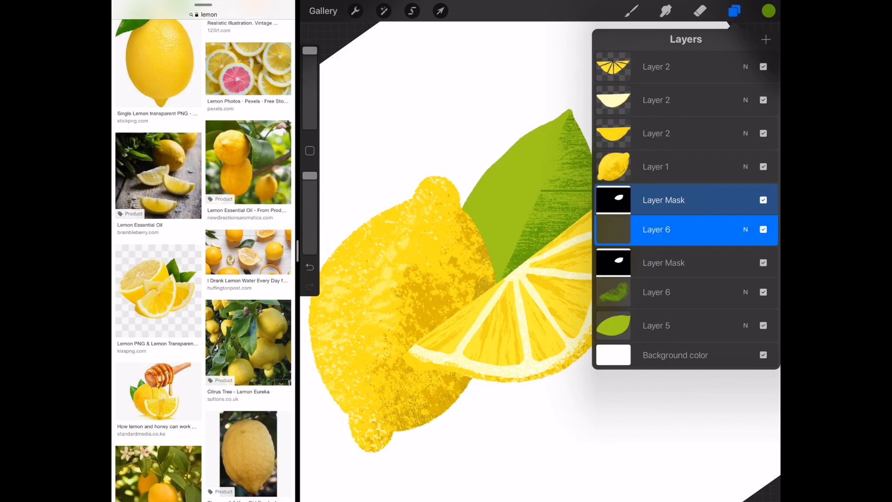
click(734, 12)
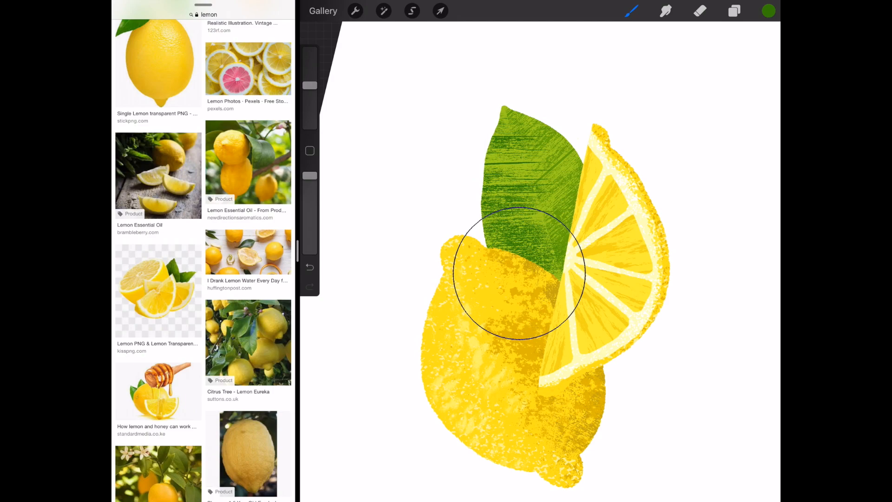